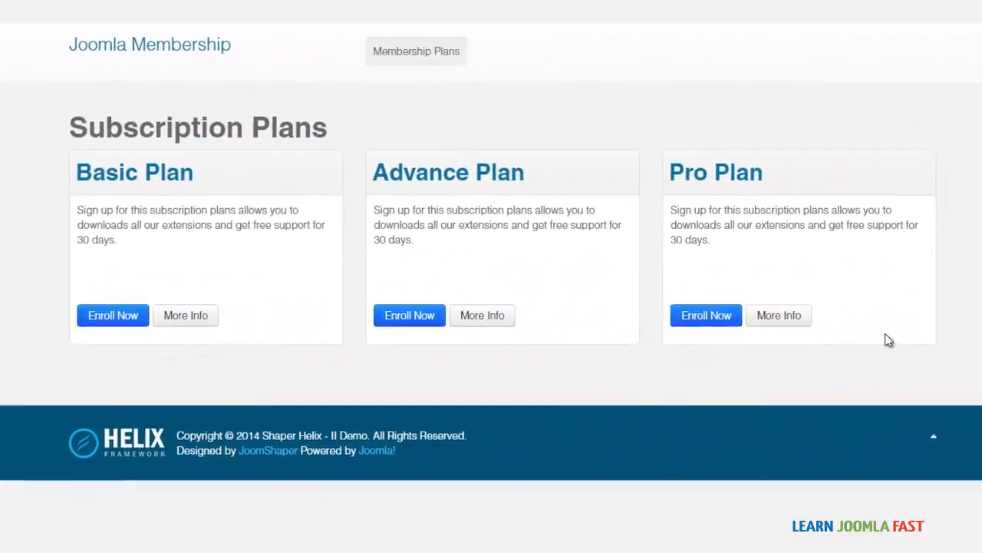
Go to the Membership menu's item list in the administrator.
scroll(up, 3)
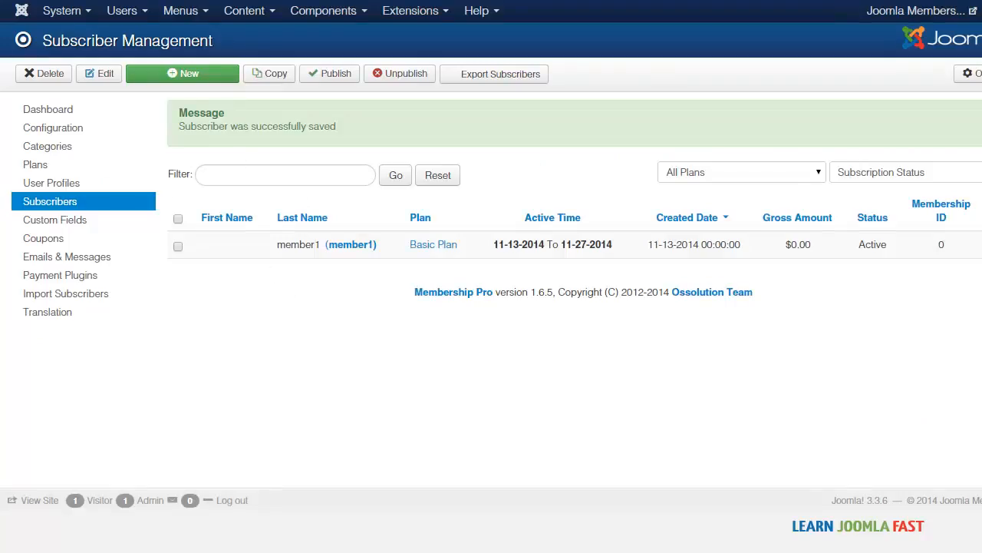
click(182, 10)
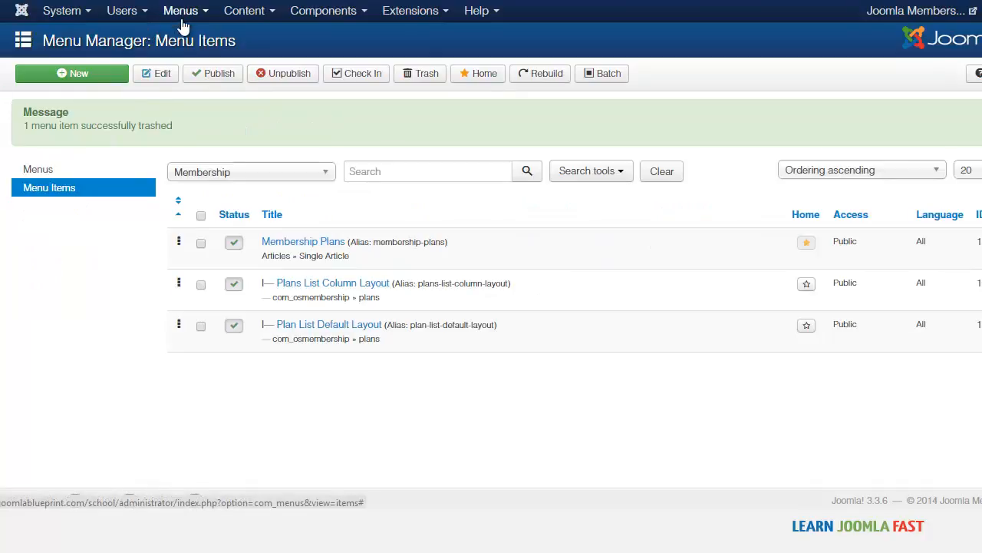
Create and save a 'Members Area' menu item of type osmembership User Profile.
click(72, 73)
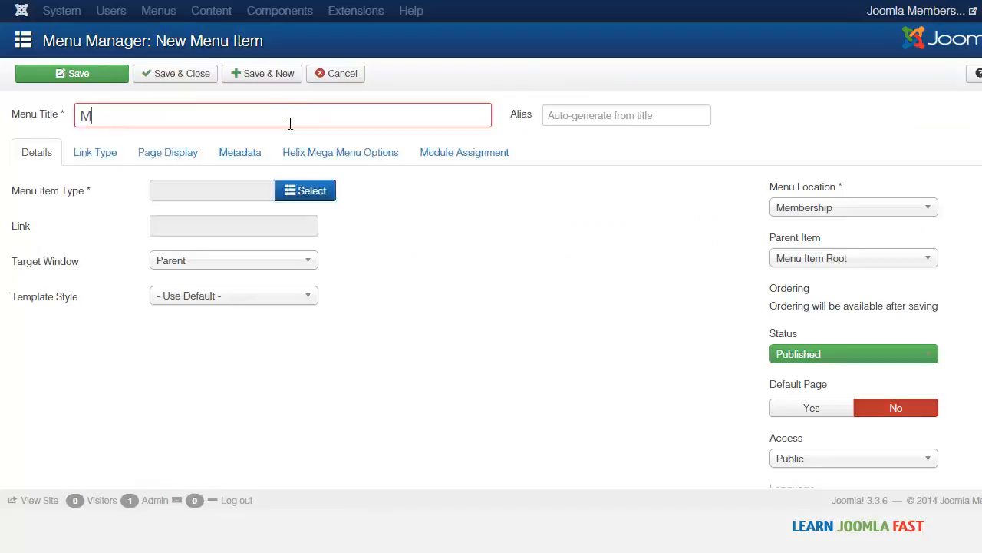
text(embers Area)
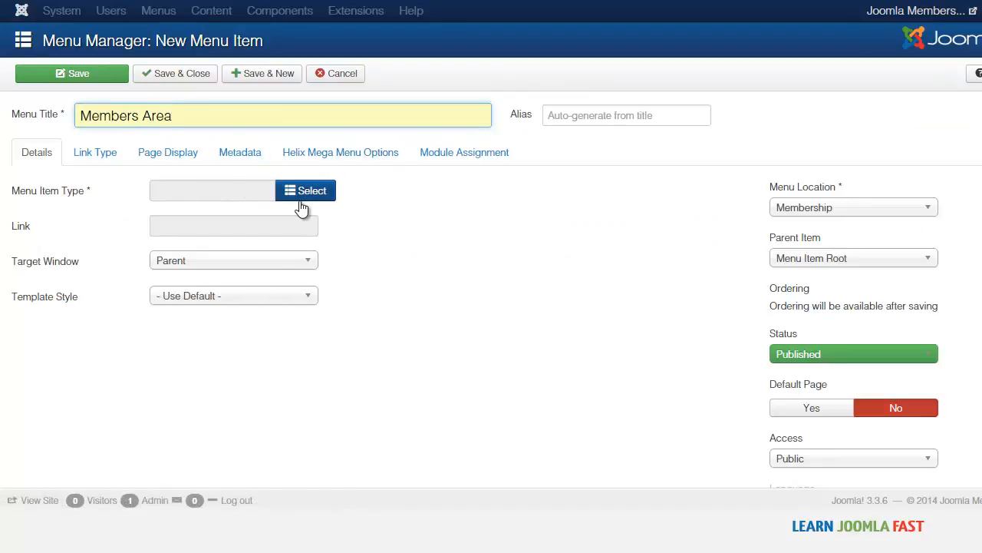
mouse_move(301, 206)
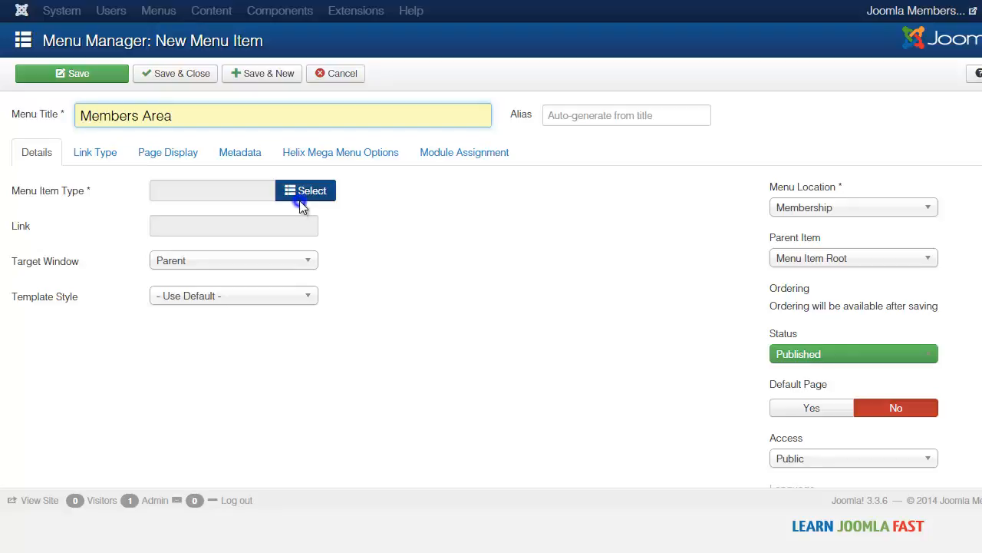
click(306, 190)
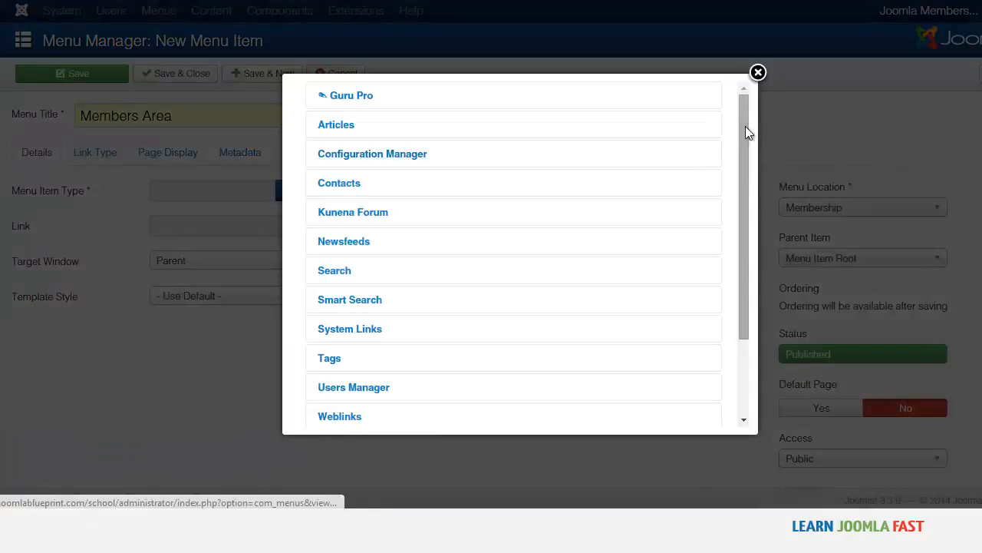
scroll(down, 3)
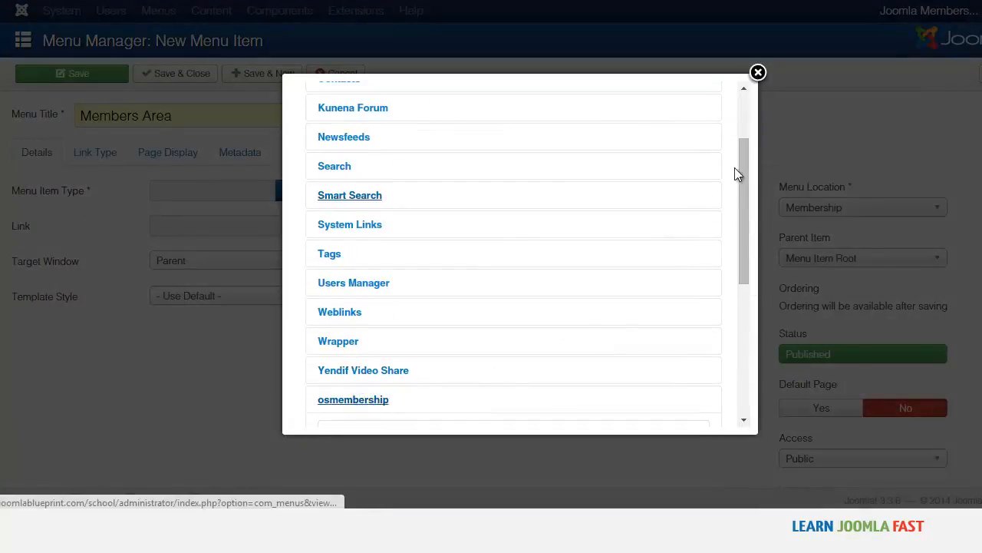
click(353, 398)
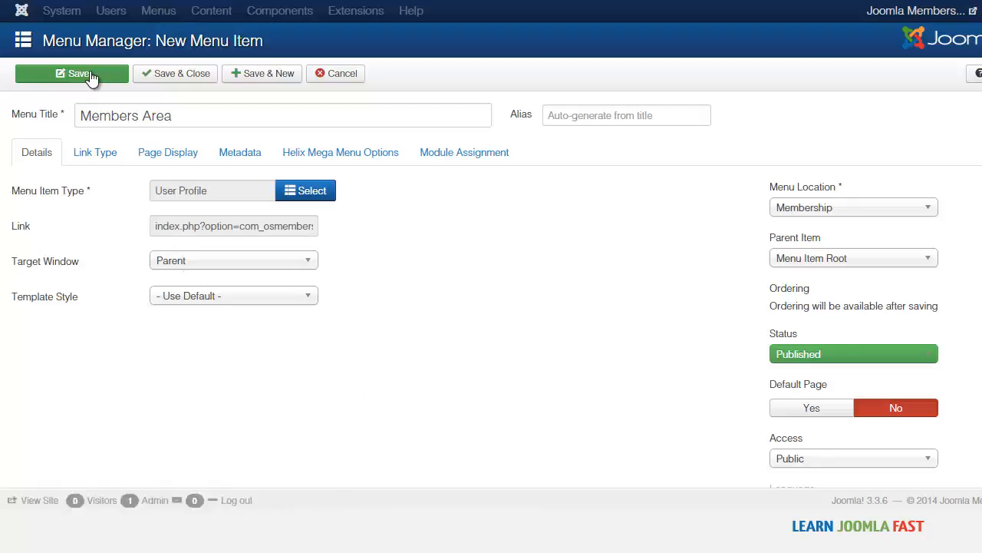
click(72, 73)
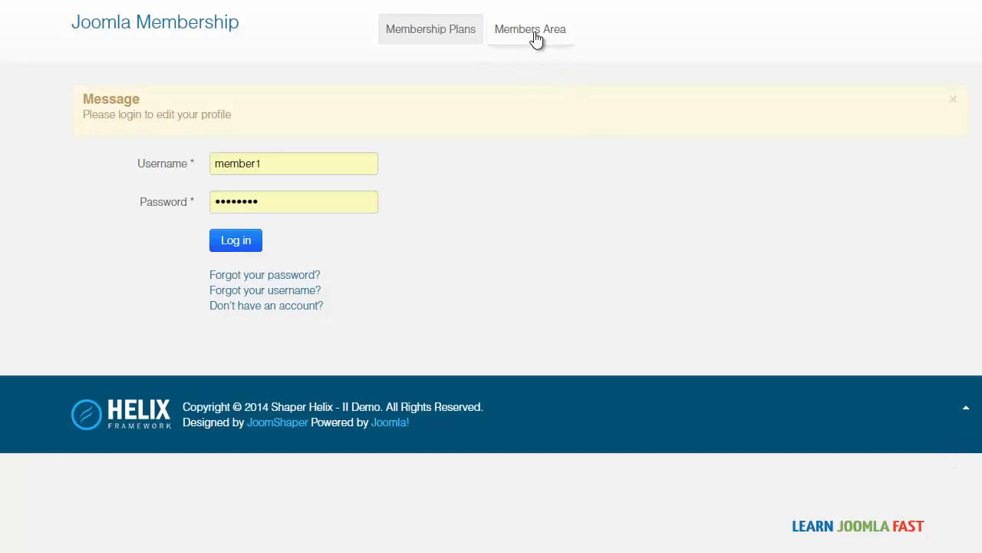
mouse_move(303, 156)
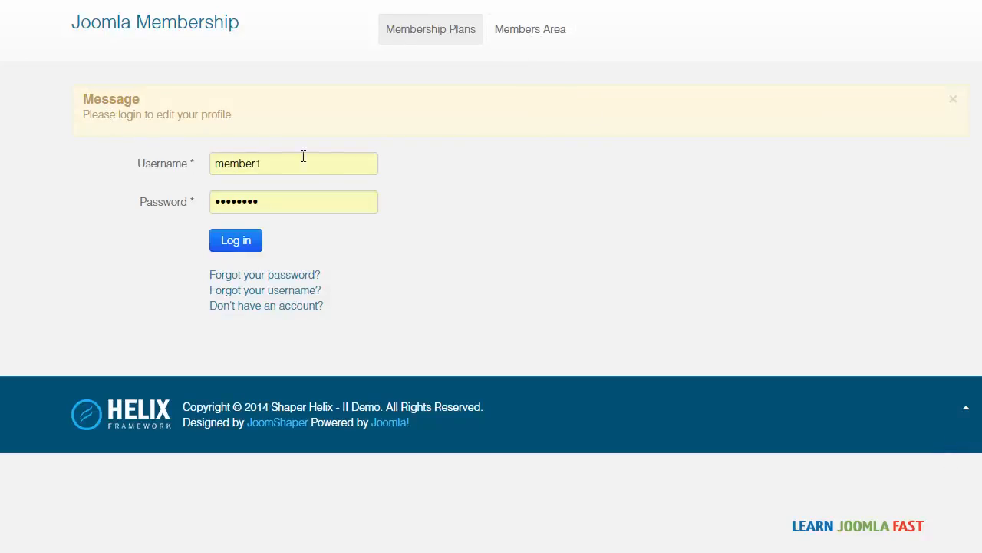
mouse_move(235, 230)
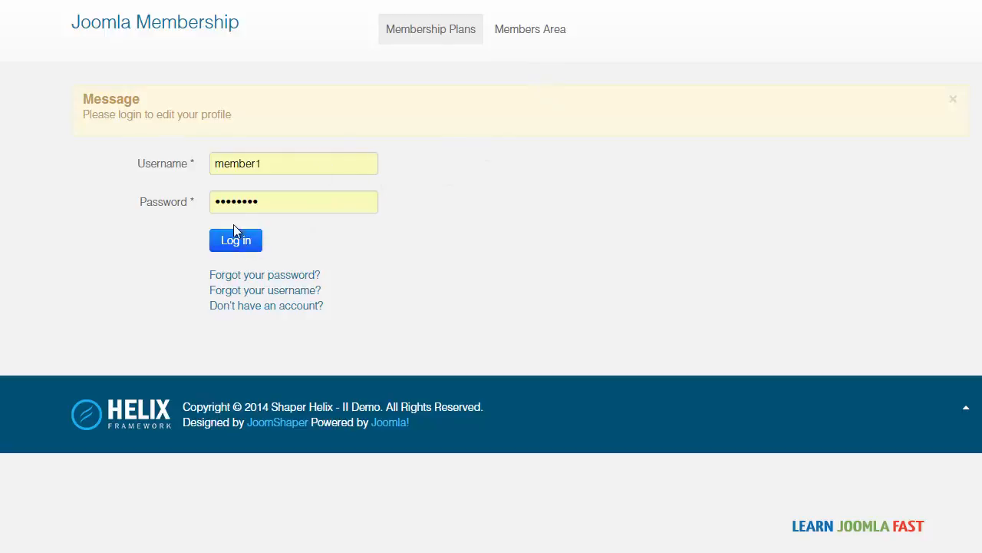
Log in to the Members Area as member1 and scroll through the profile and upgrade options.
click(236, 239)
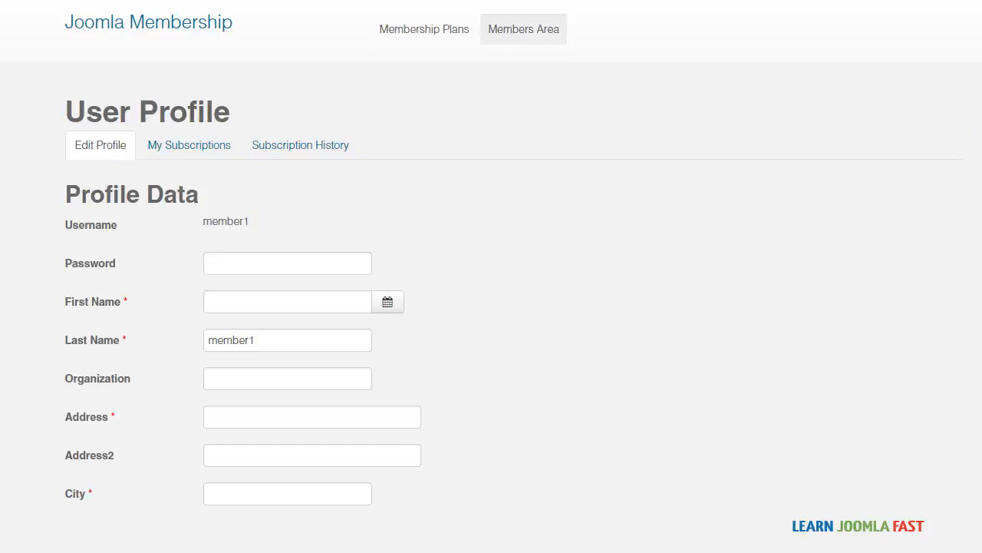
scroll(down, 3)
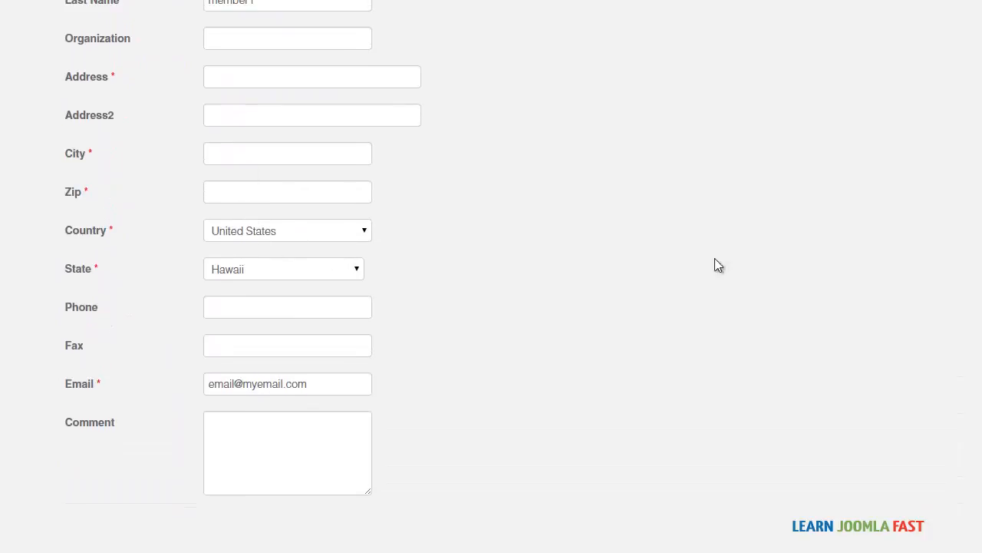
scroll(down, 3)
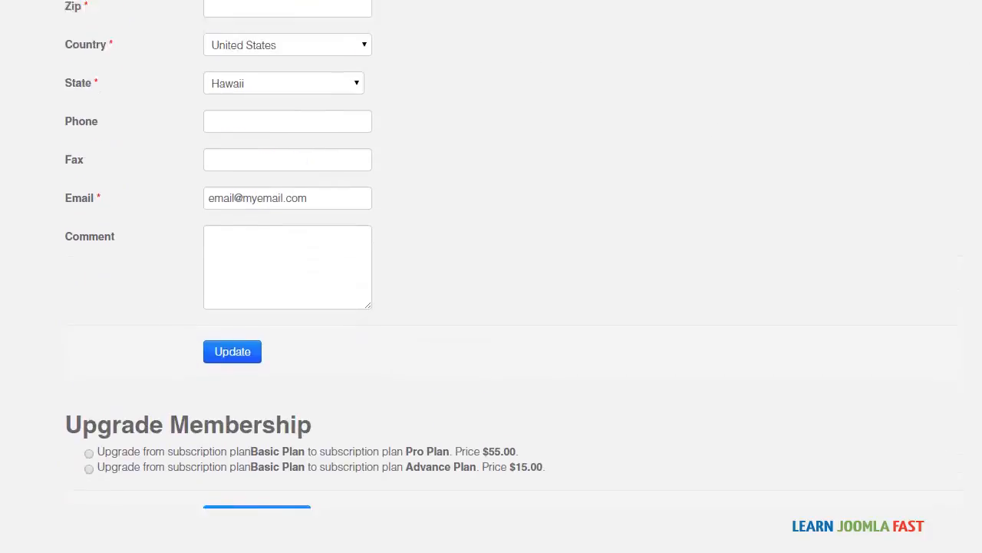
scroll(up, 3)
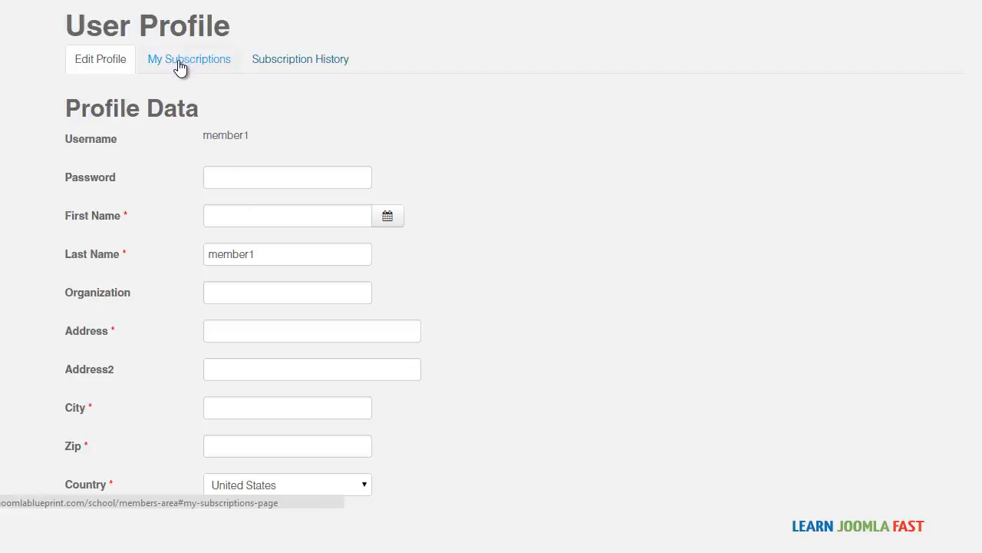
On My Subscriptions, select the Basic Plan to Pro Plan upgrade option.
click(188, 59)
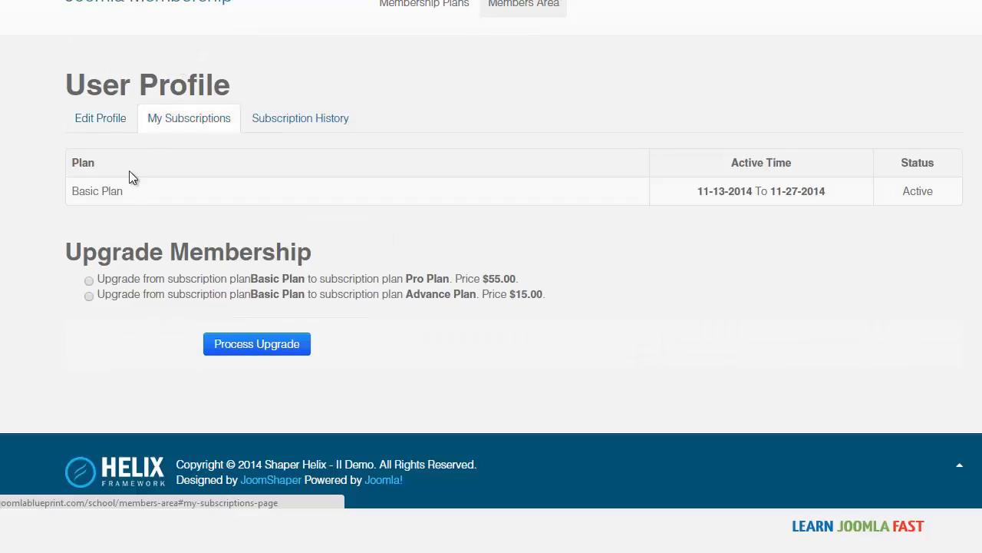
mouse_move(810, 217)
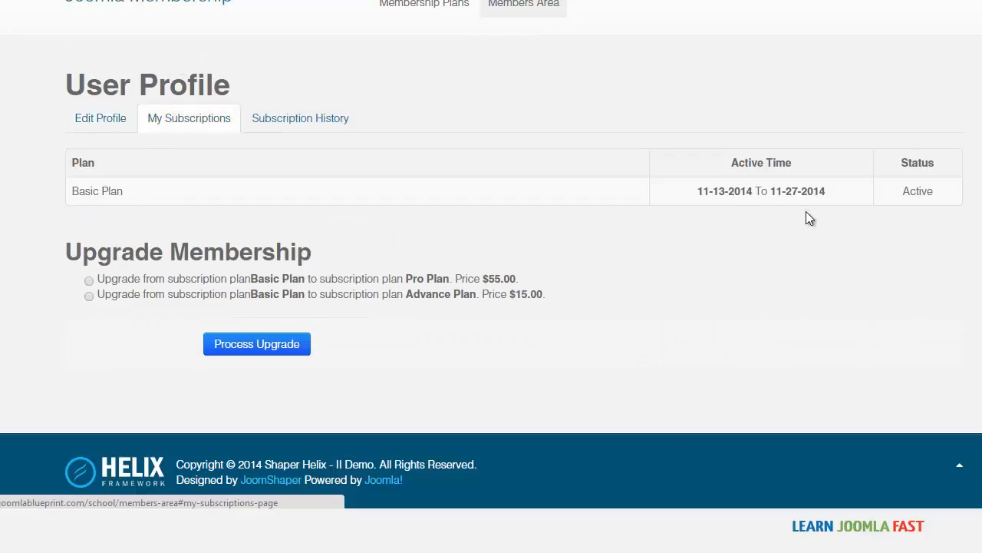
mouse_move(917, 185)
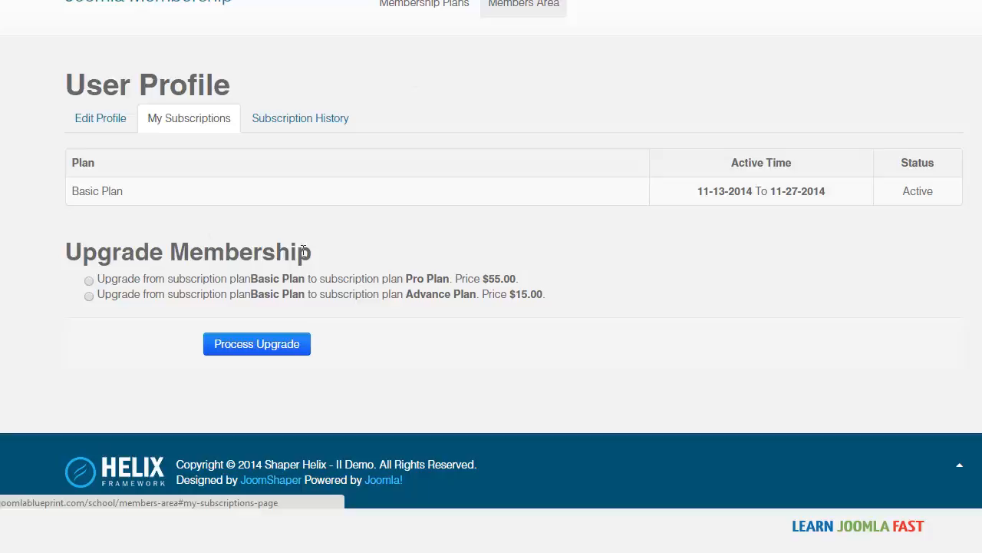
click(89, 296)
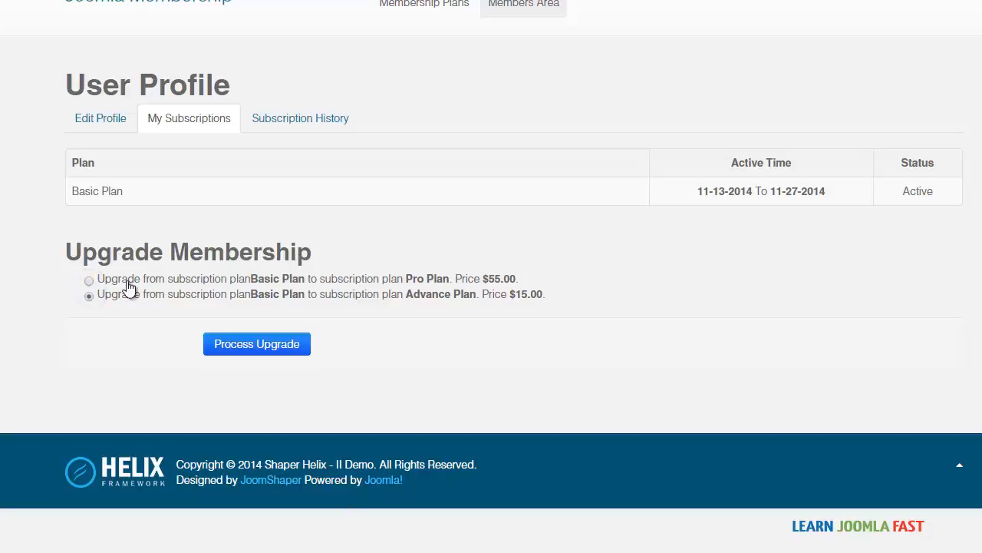
click(89, 279)
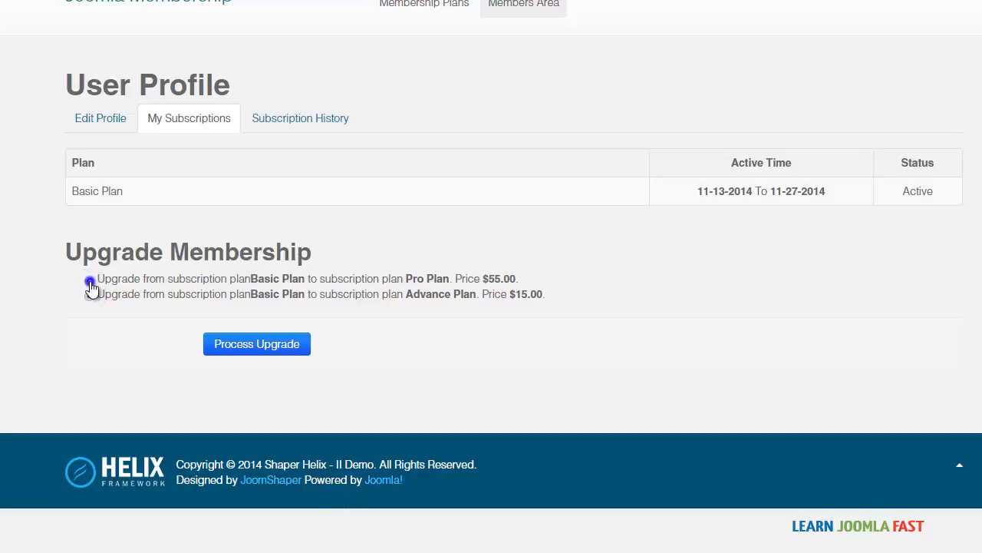
click(88, 278)
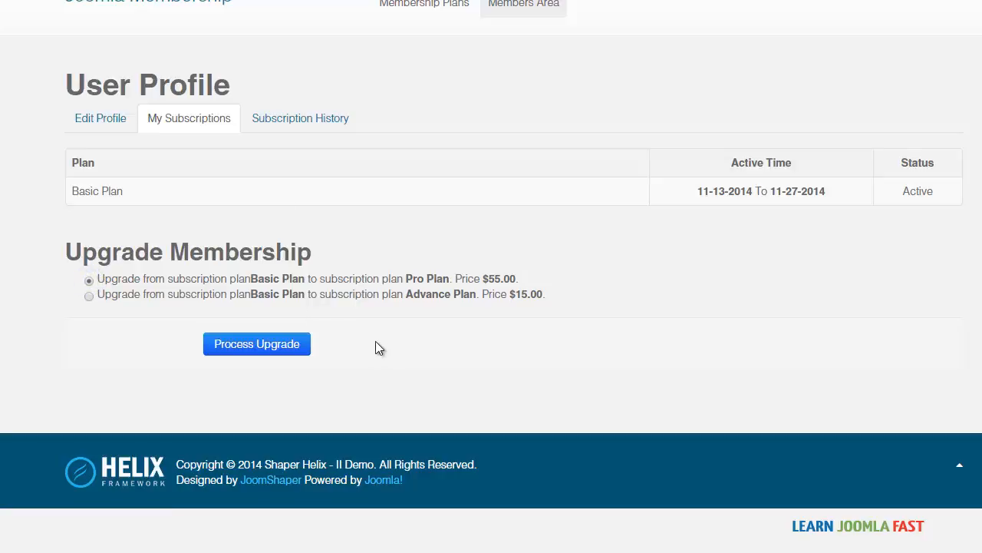
mouse_move(296, 357)
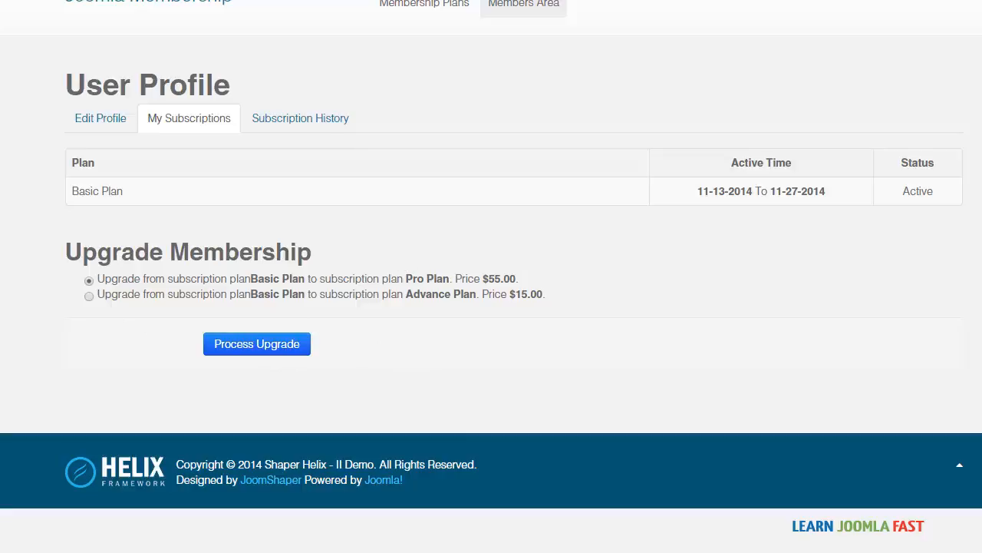
Review the Basic, Advance and Pro plans in admin, then return to the member profile.
click(257, 343)
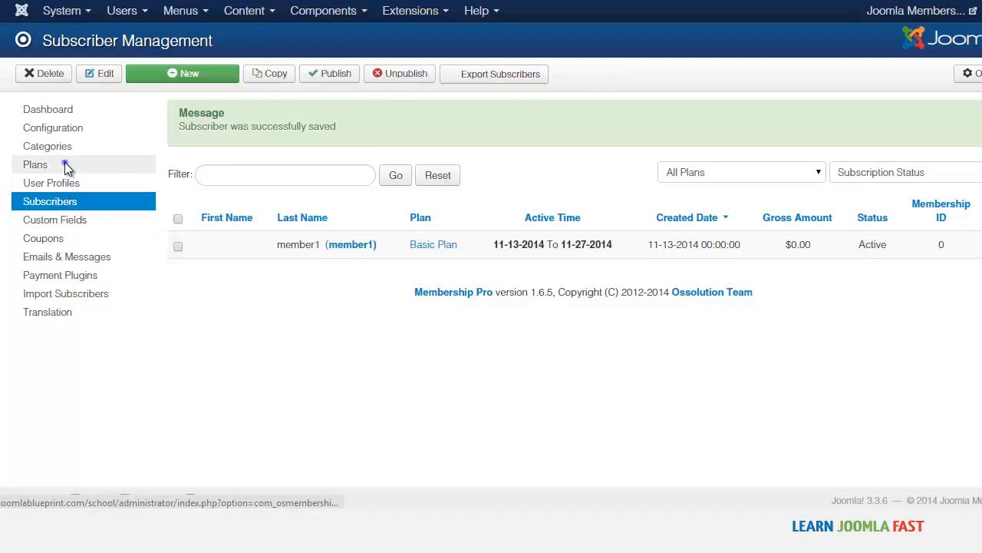
click(35, 164)
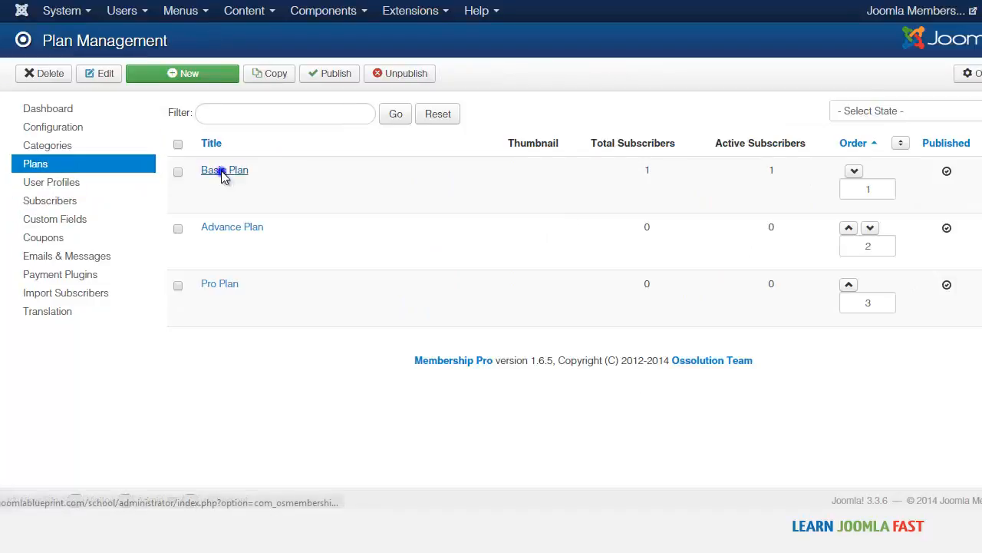
click(224, 169)
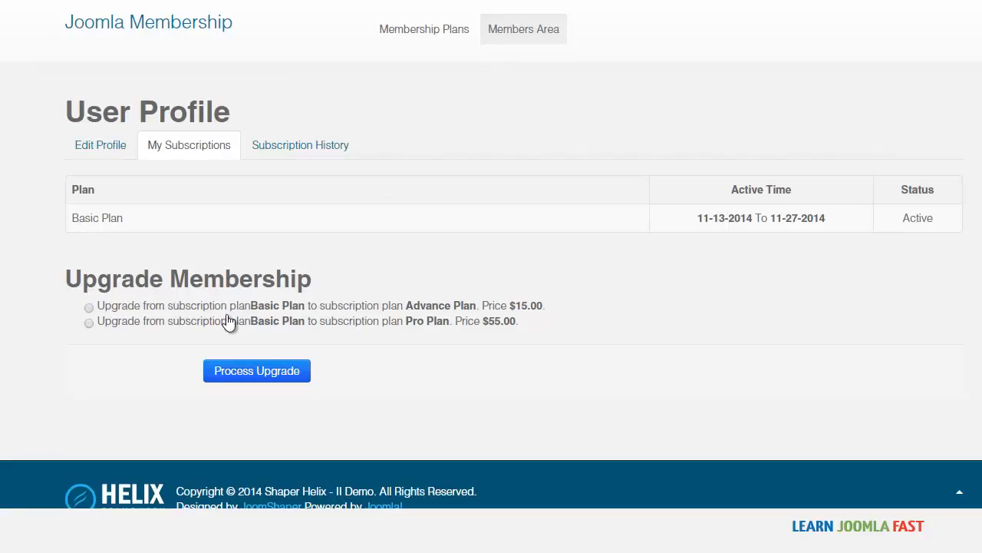
Select the Basic Plan to Advance Plan upgrade and submit Process Upgrade.
click(89, 307)
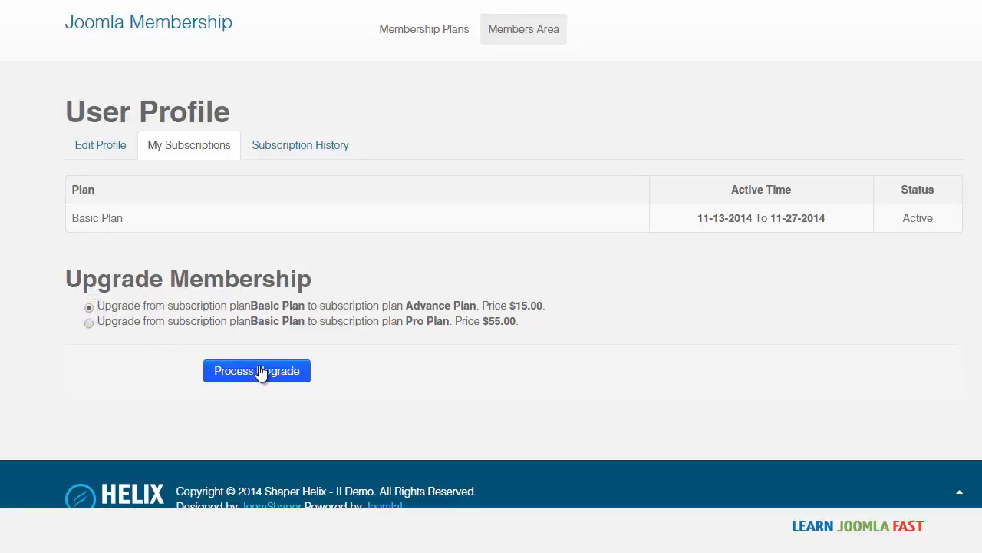
mouse_move(442, 333)
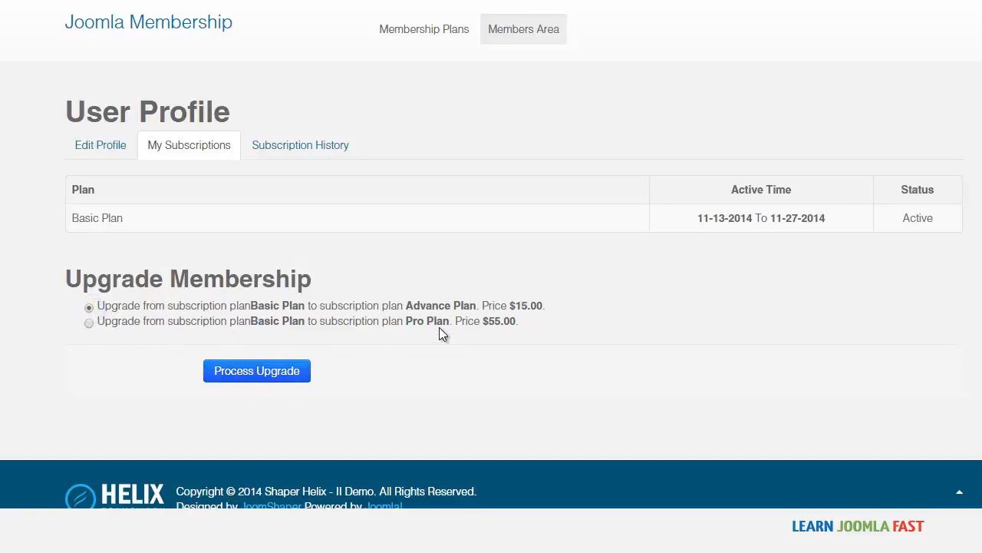
mouse_move(167, 347)
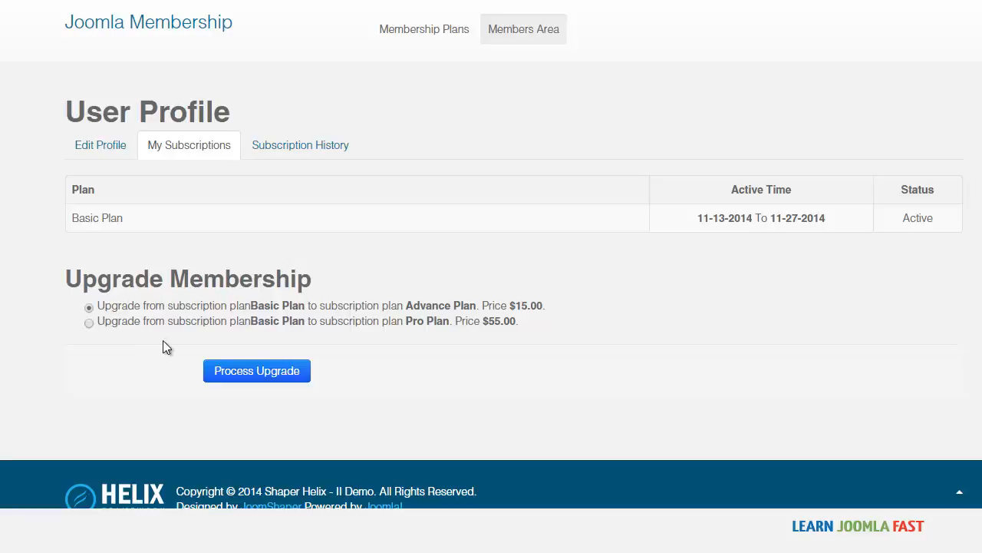
click(256, 371)
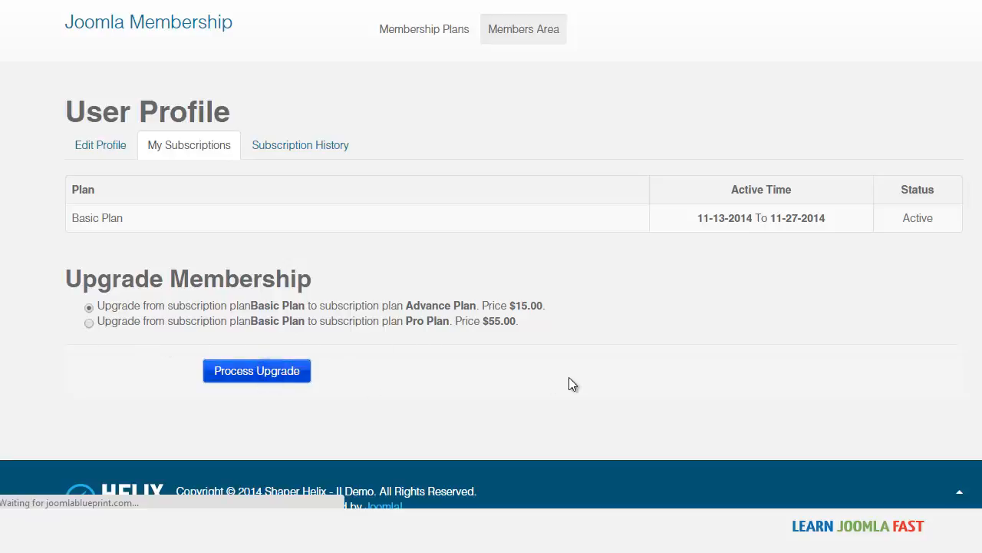
click(256, 371)
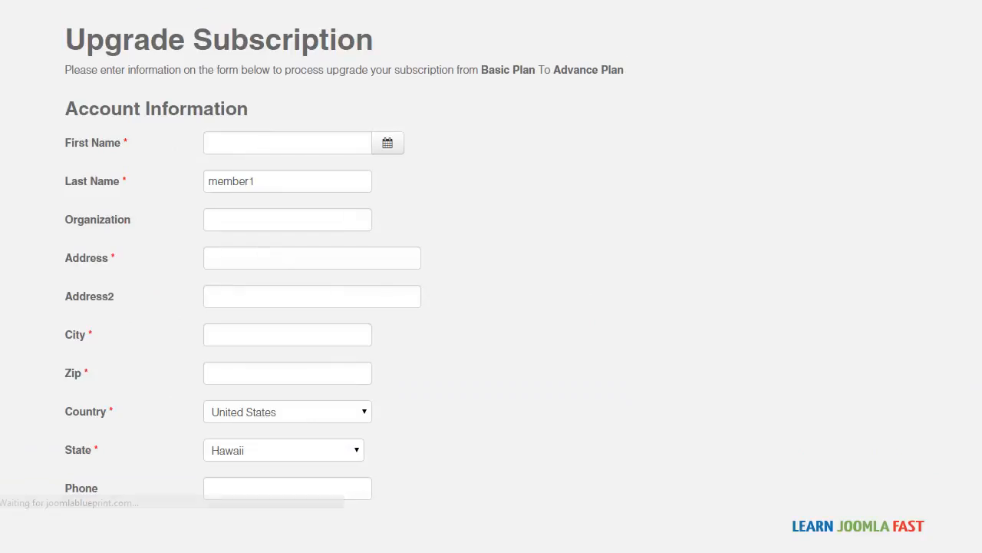
scroll(down, 3)
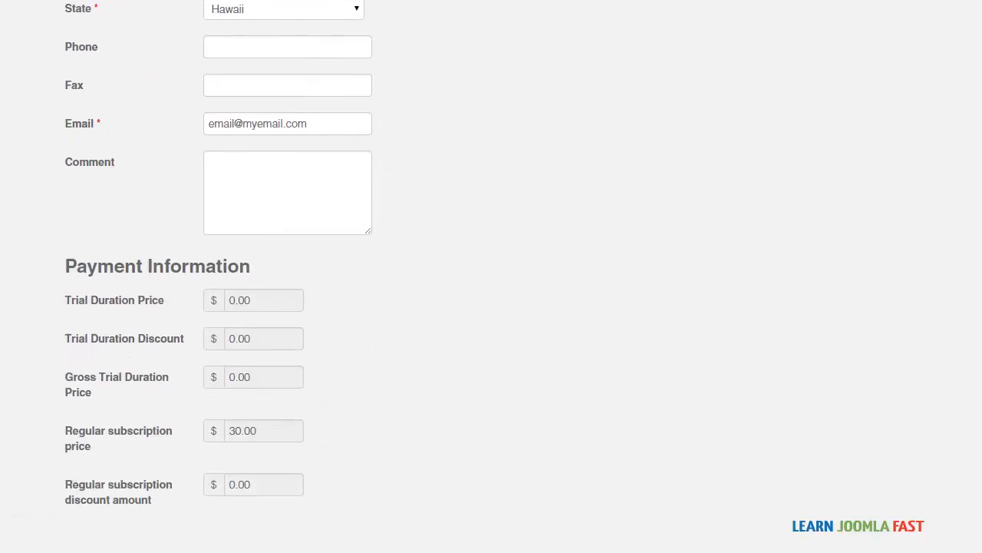
scroll(down, 3)
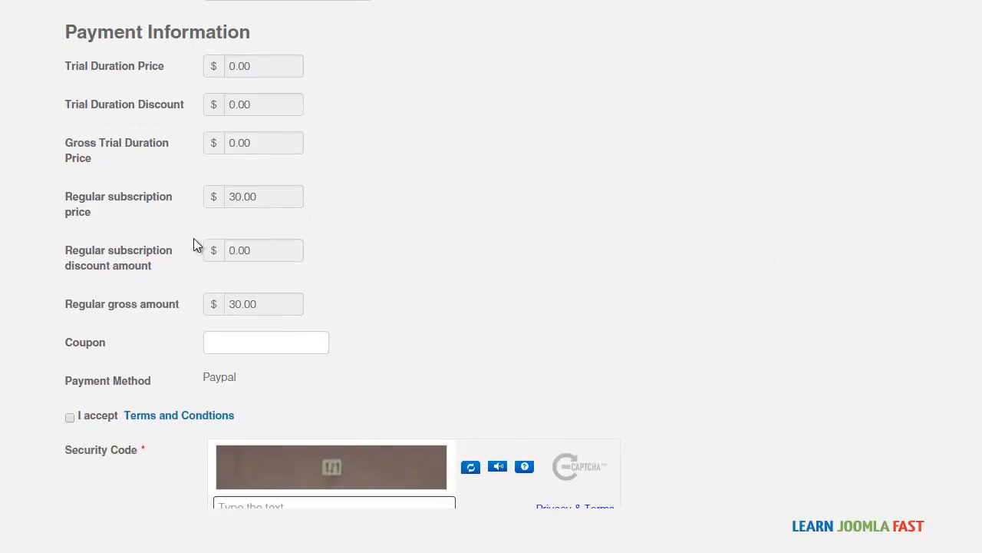
scroll(down, 3)
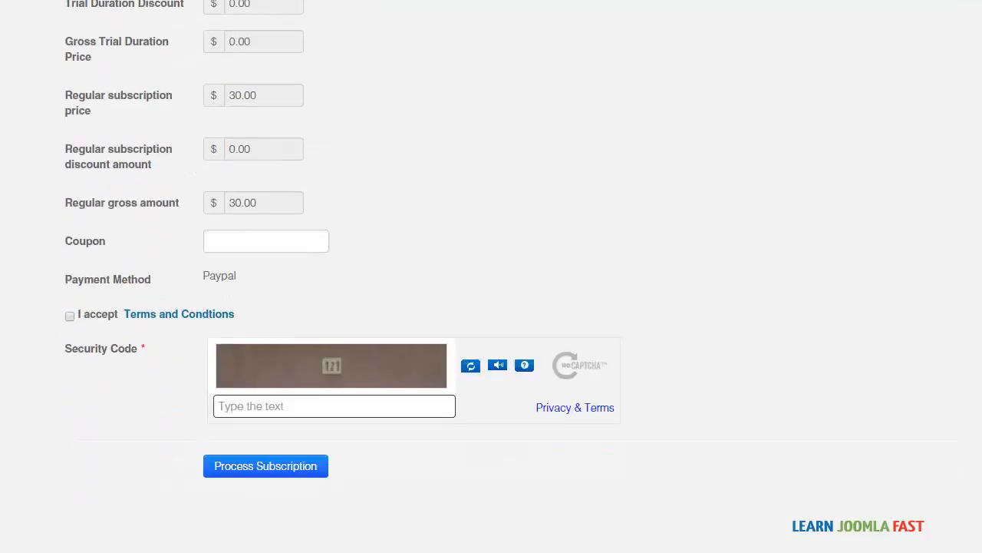
scroll(up, 3)
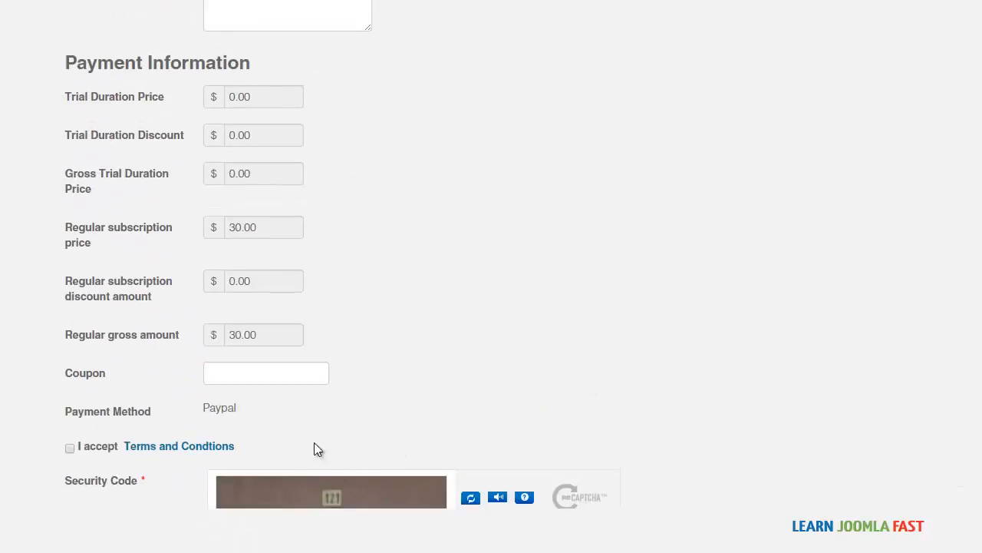
scroll(up, 3)
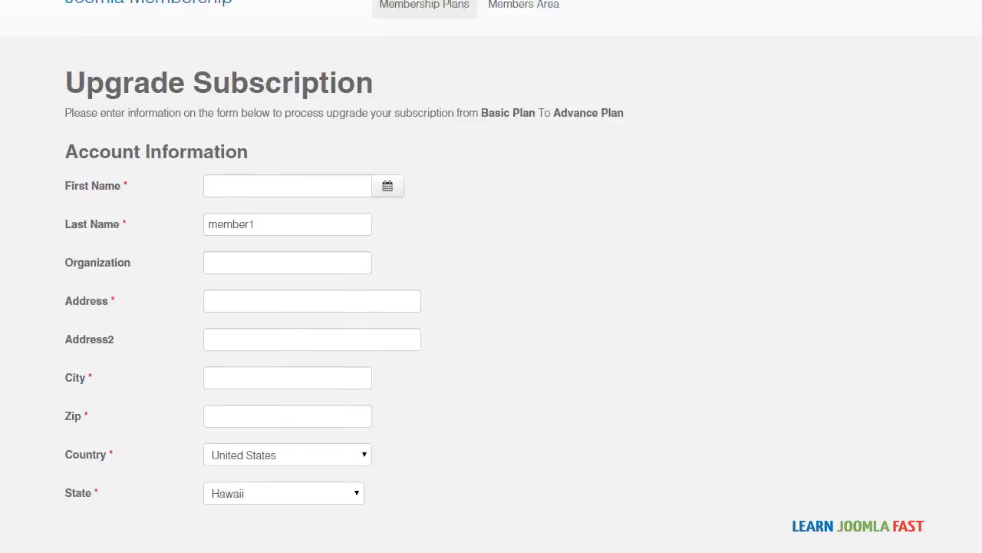
scroll(up, 3)
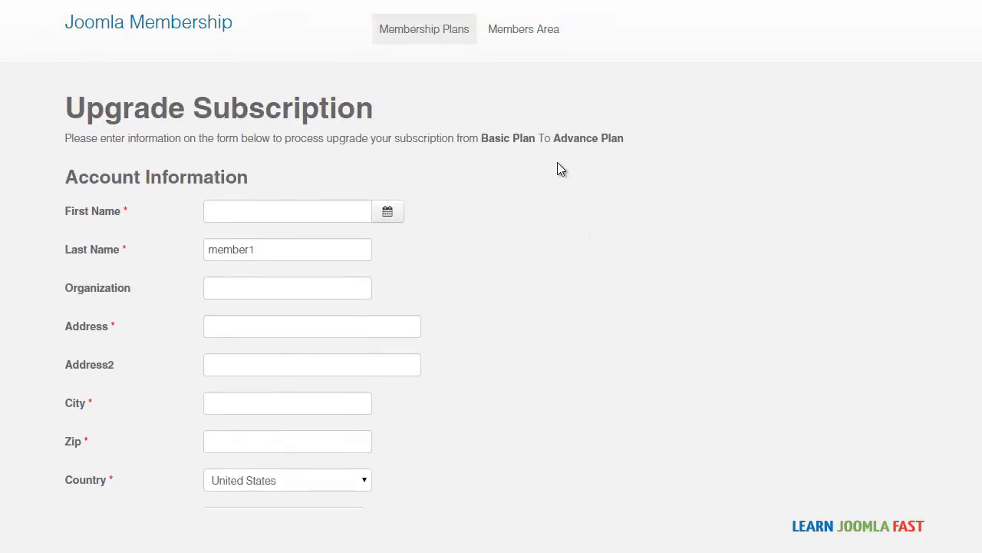